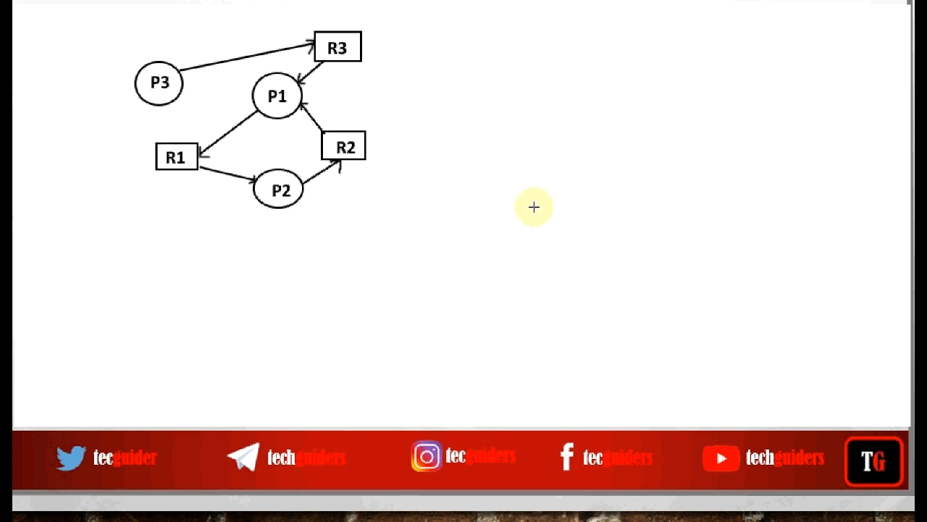
{"action": "mouse_move", "coordinate": [382, 191]}
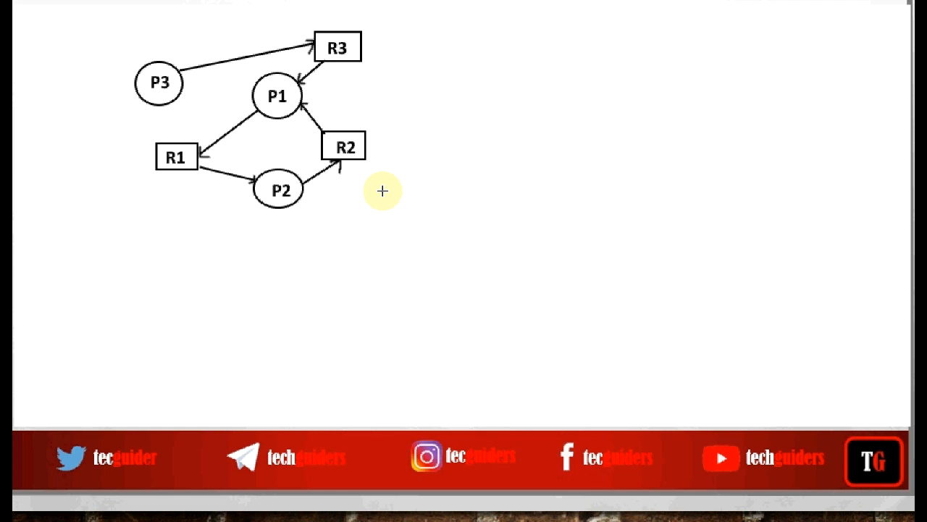
{"action": "mouse_move", "coordinate": [248, 122]}
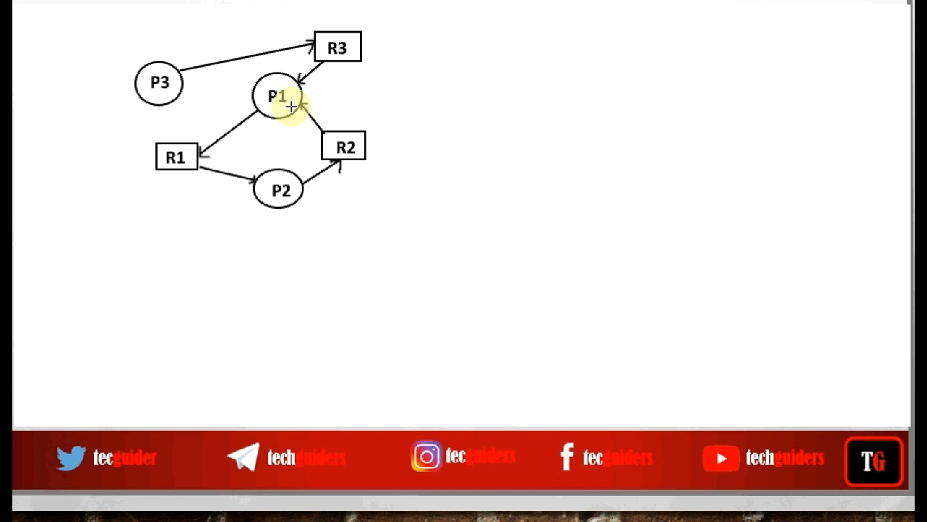
{"action": "mouse_move", "coordinate": [163, 85]}
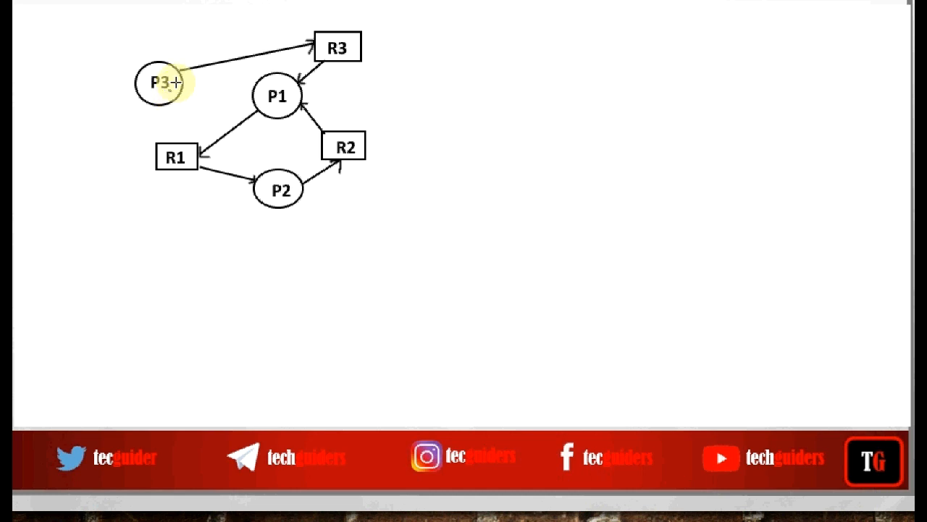
{"action": "mouse_move", "coordinate": [282, 96]}
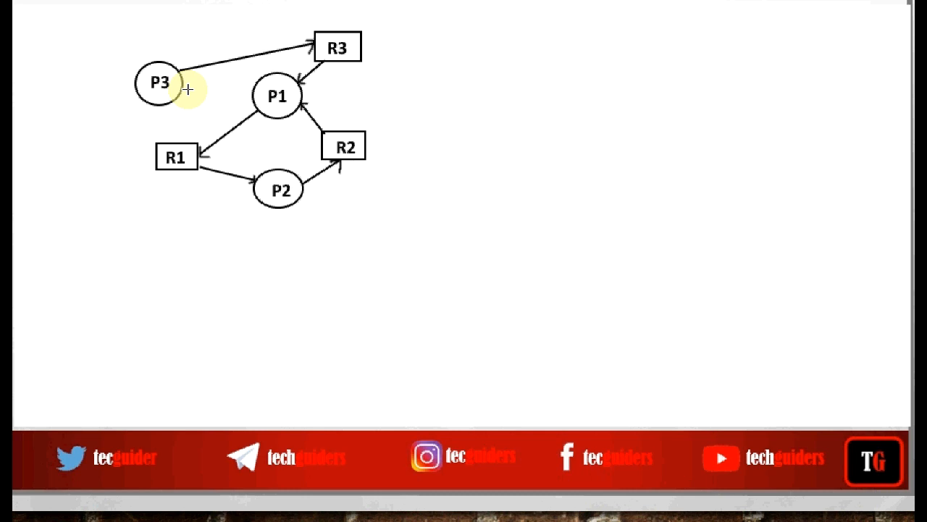
{"action": "mouse_move", "coordinate": [305, 87]}
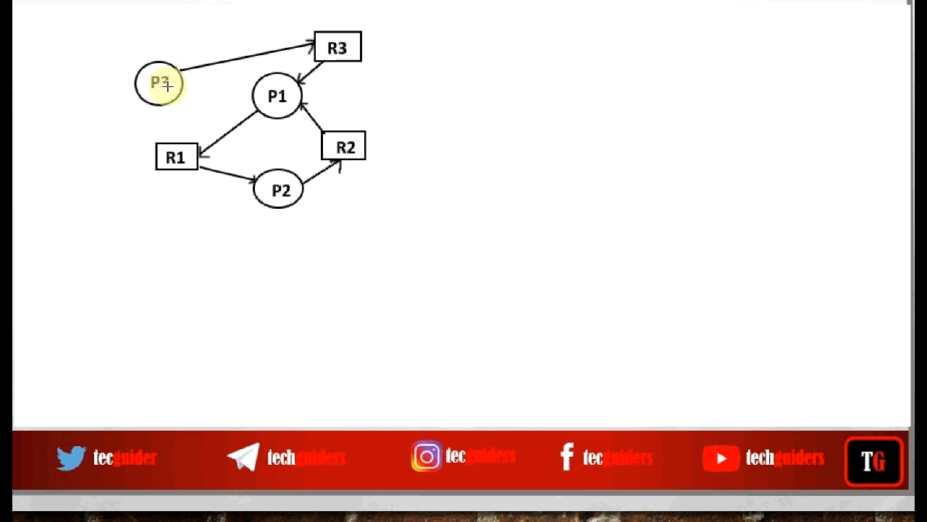
{"action": "mouse_move", "coordinate": [278, 109]}
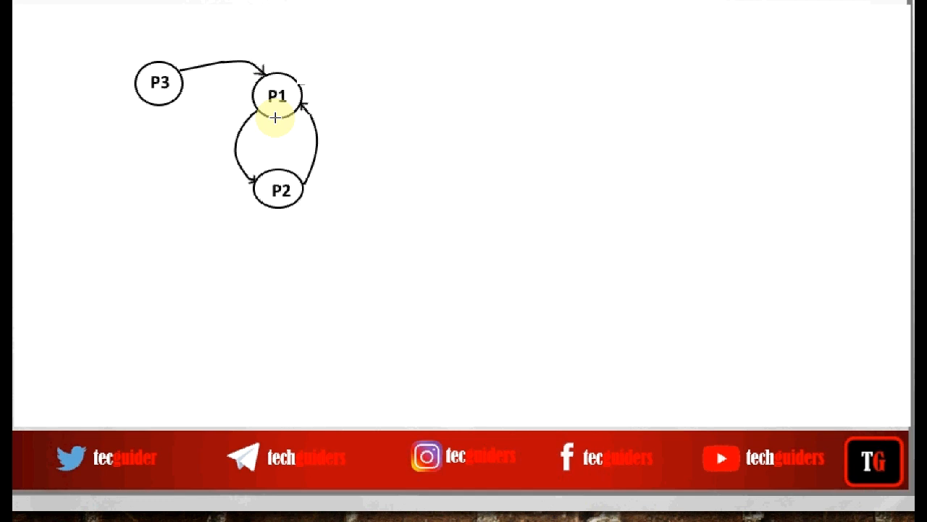
{"action": "mouse_move", "coordinate": [164, 54]}
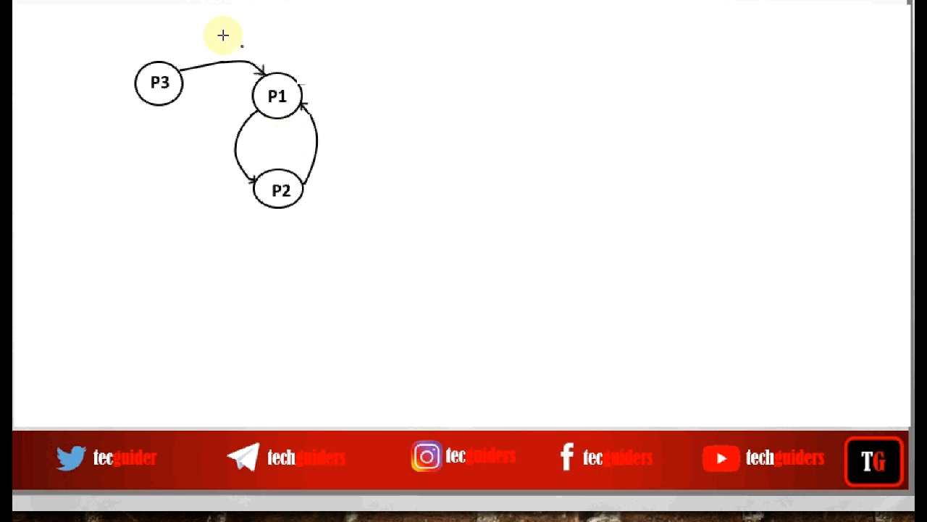
{"action": "mouse_move", "coordinate": [234, 54]}
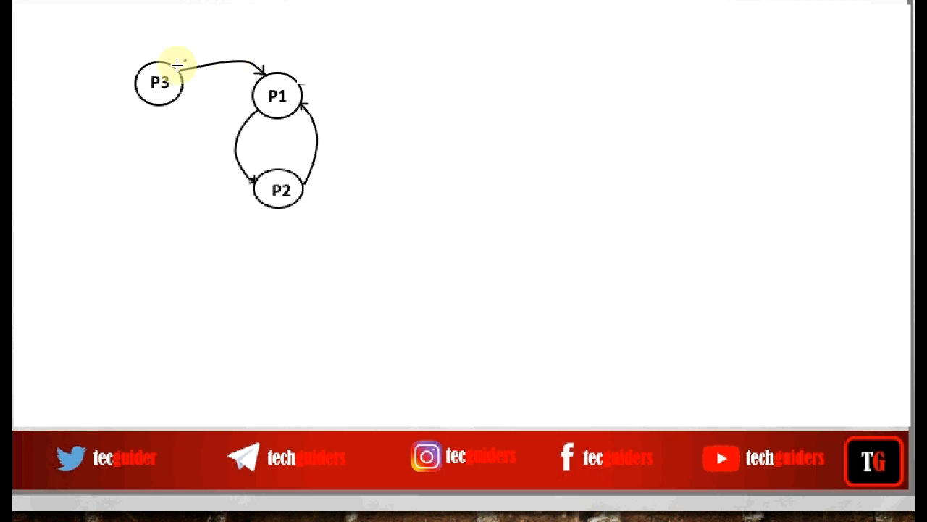
{"action": "mouse_move", "coordinate": [181, 130]}
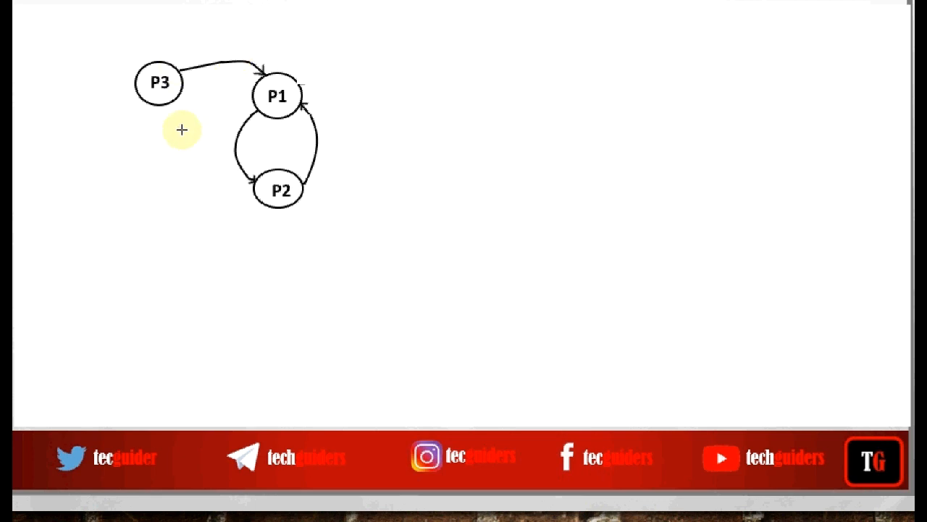
{"action": "mouse_move", "coordinate": [186, 121]}
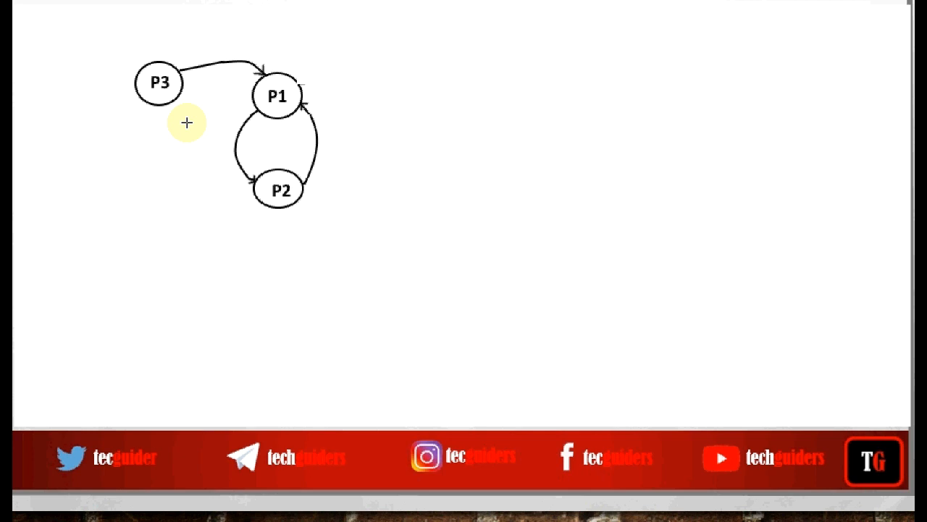
{"action": "mouse_move", "coordinate": [533, 307]}
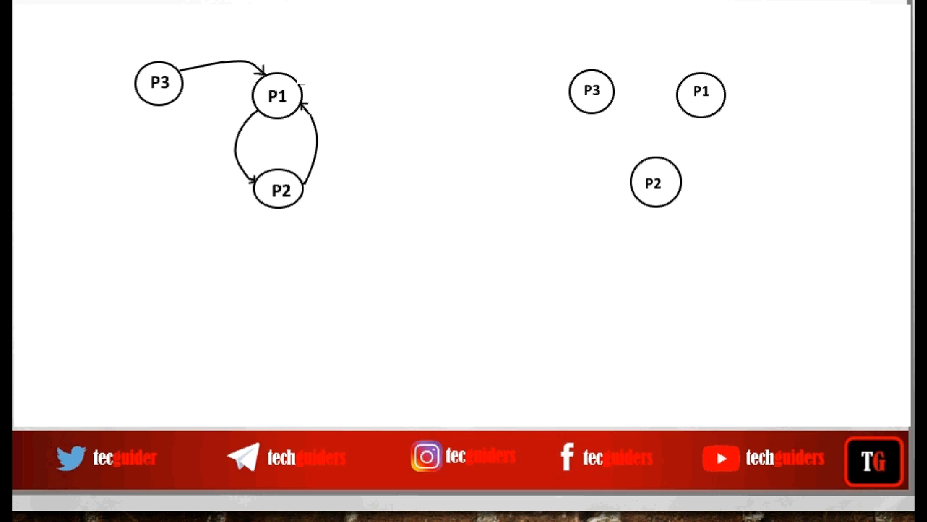
Draw the wait-for edge from P3 to P1 in the second graph.
{"action": "left_click_drag", "start_coordinate": [681, 113], "coordinate": [649, 156]}
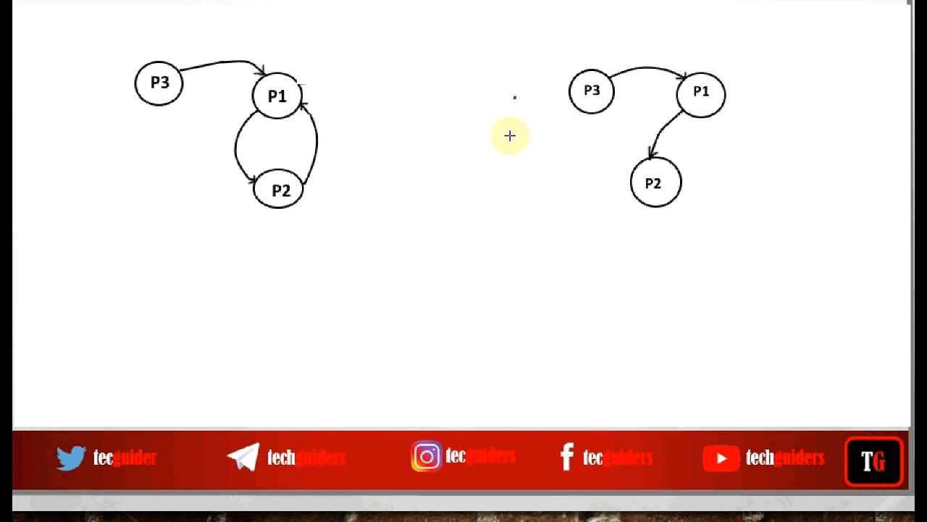
{"action": "mouse_move", "coordinate": [612, 84]}
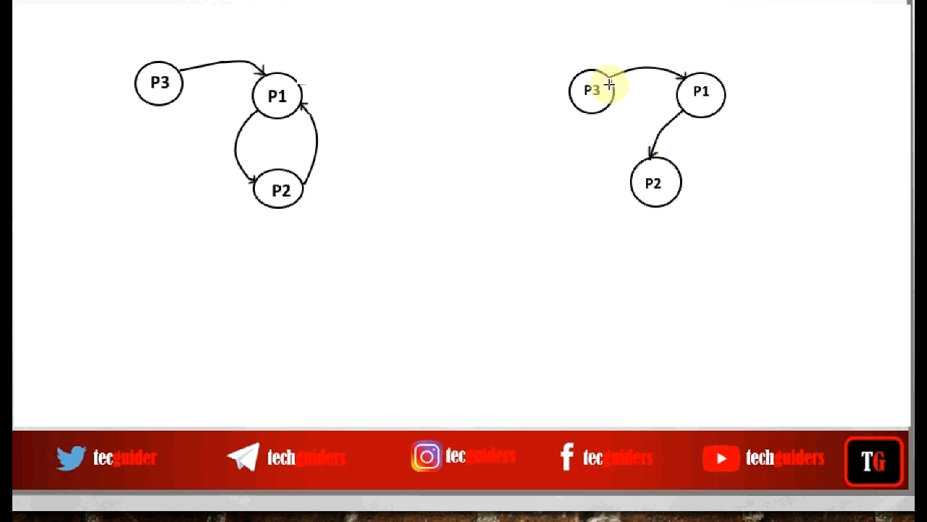